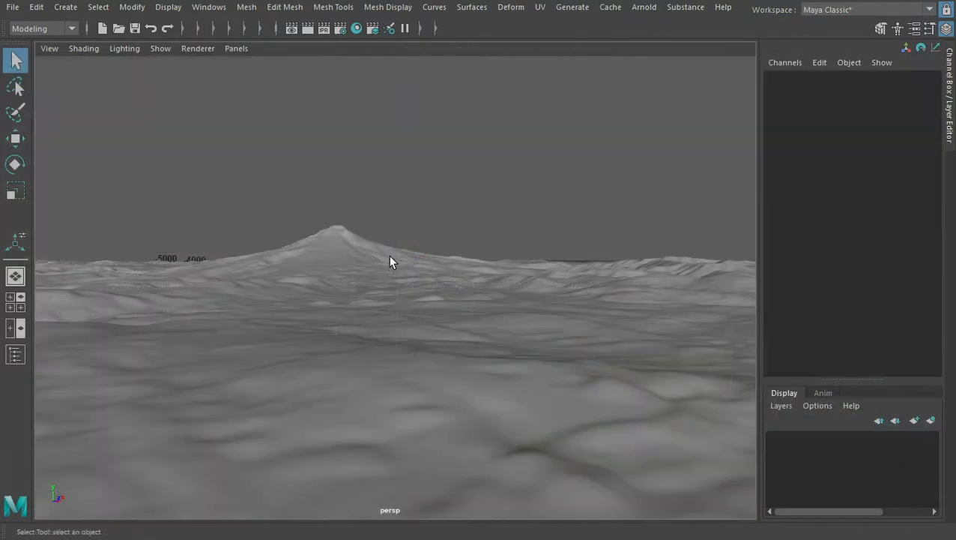
Give the grass Bend Param[0] a noise expression (amplitude 1.0, frequency 0.67) and accept it.
left_click_drag(389, 261, 444, 267)
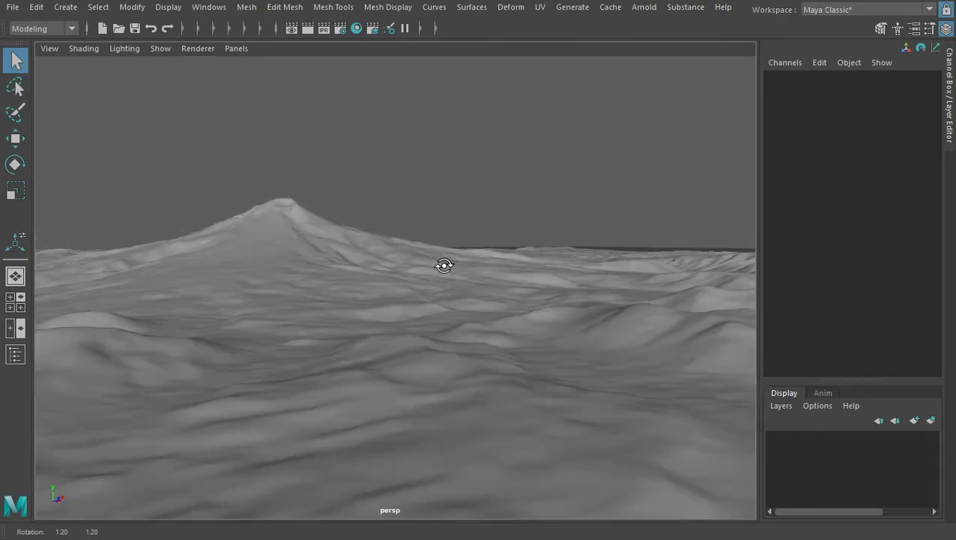
left_click_drag(443, 265, 485, 267)
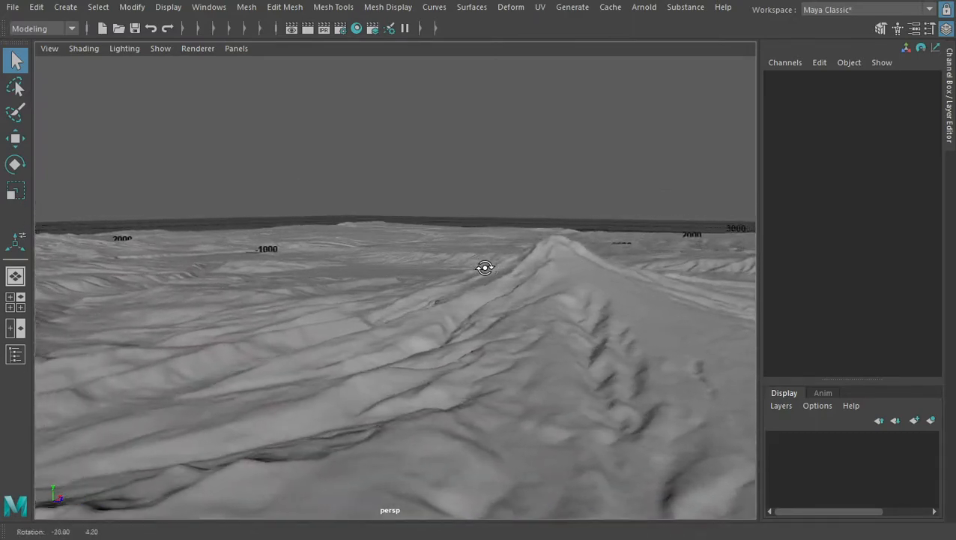
left_click(15, 243)
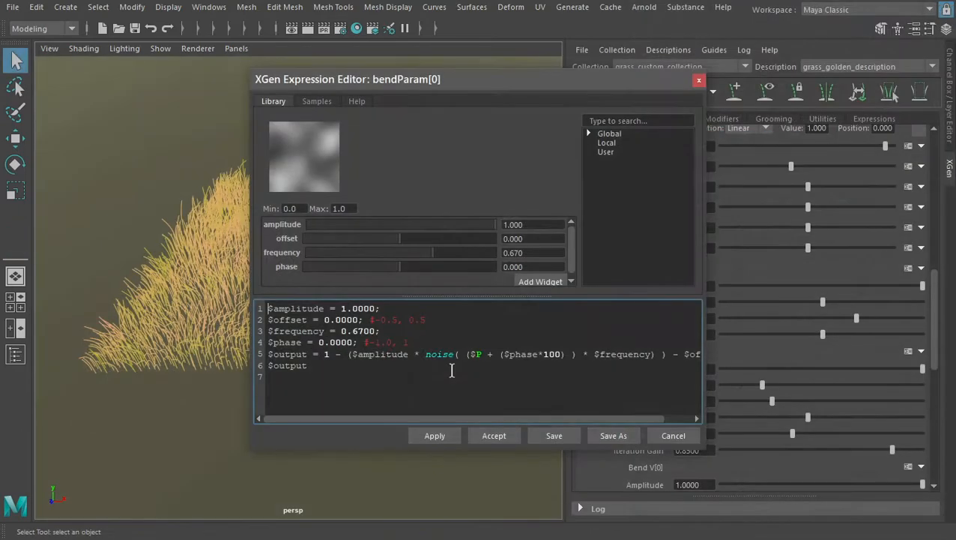
left_click(493, 435)
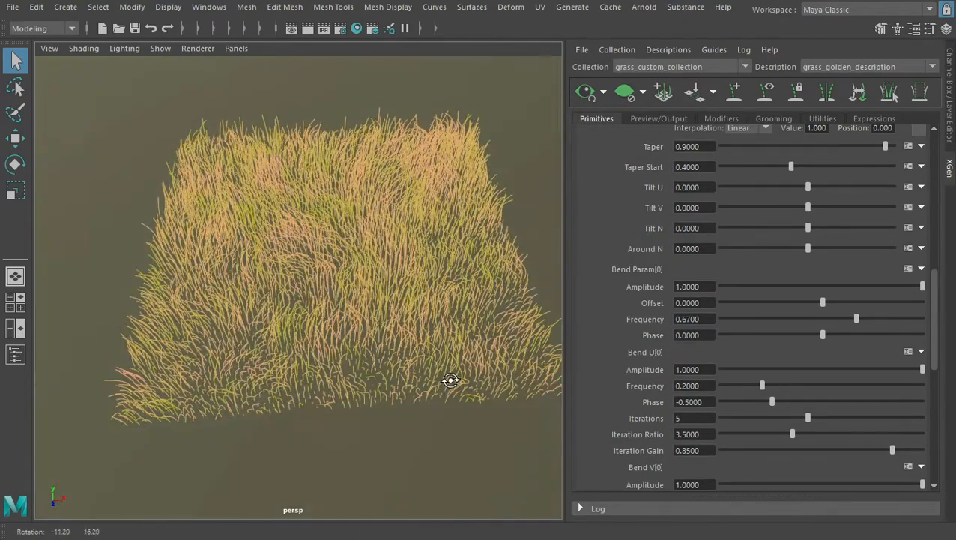
left_click(658, 118)
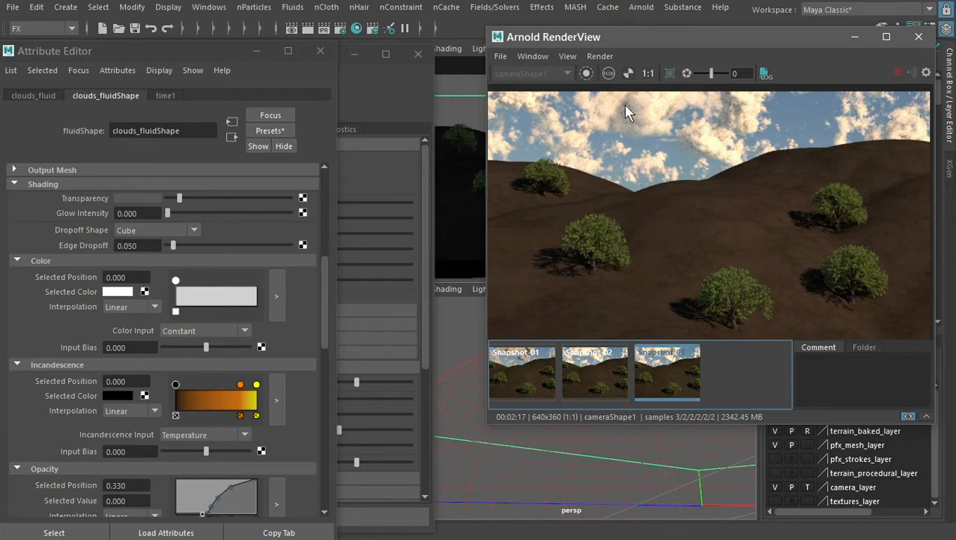
mouse_move(637, 104)
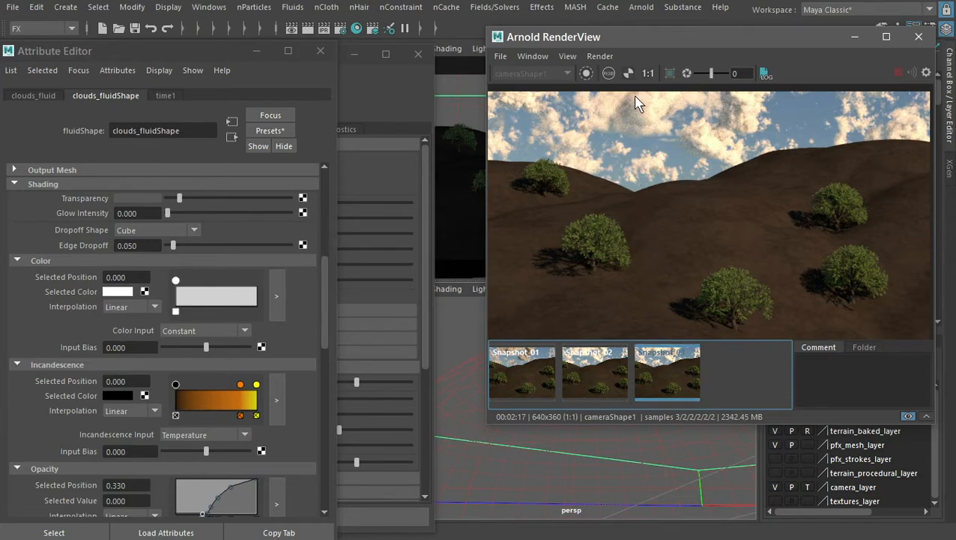